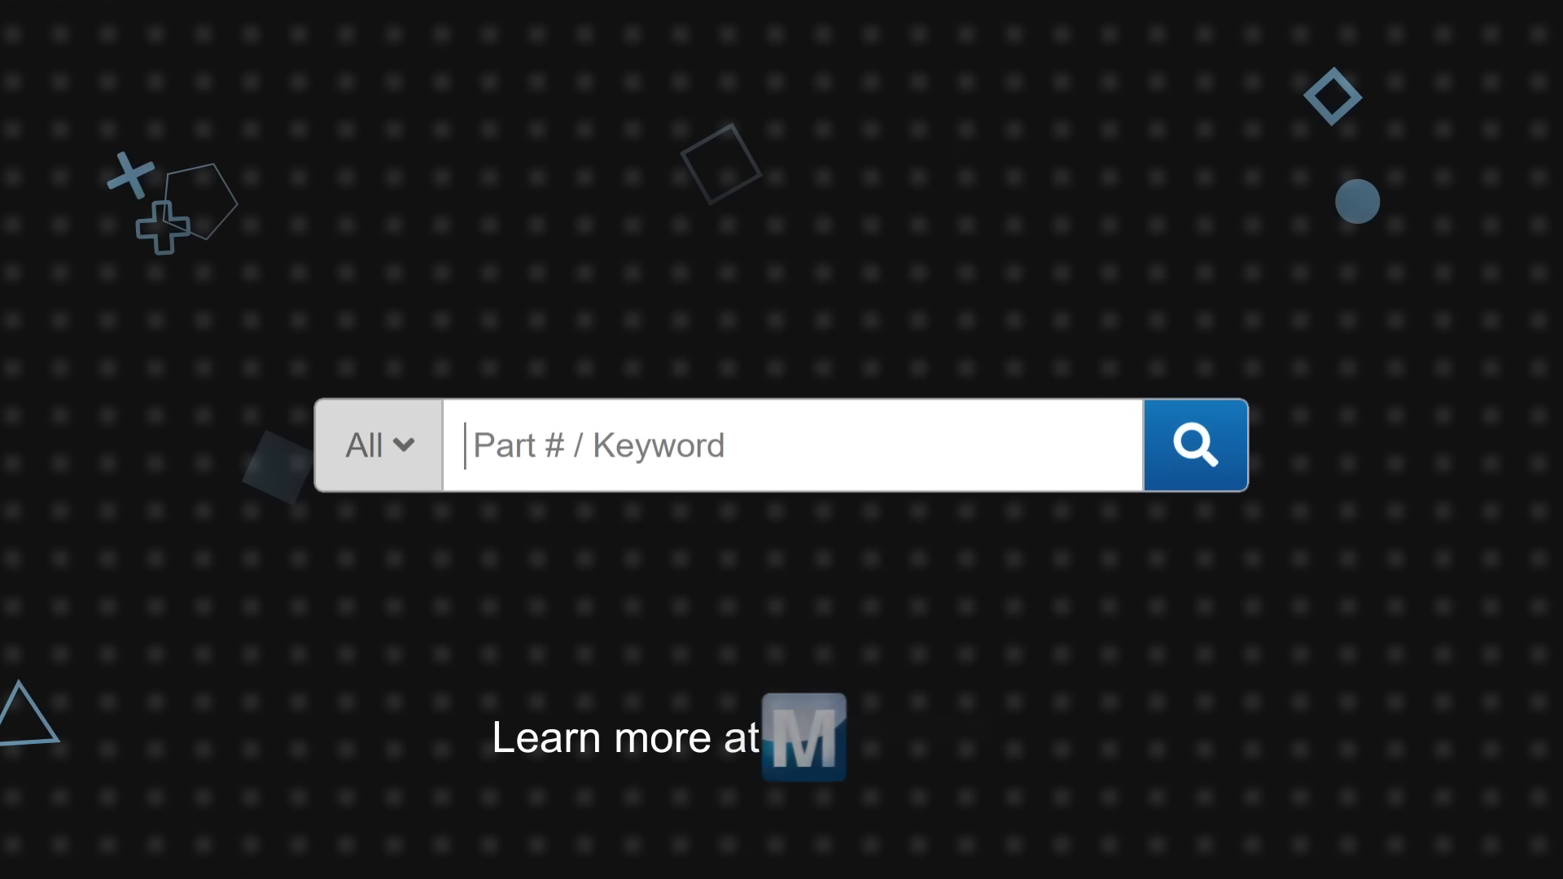
type("Texas Instruments TPSI3050/TPSI3050-Q1")
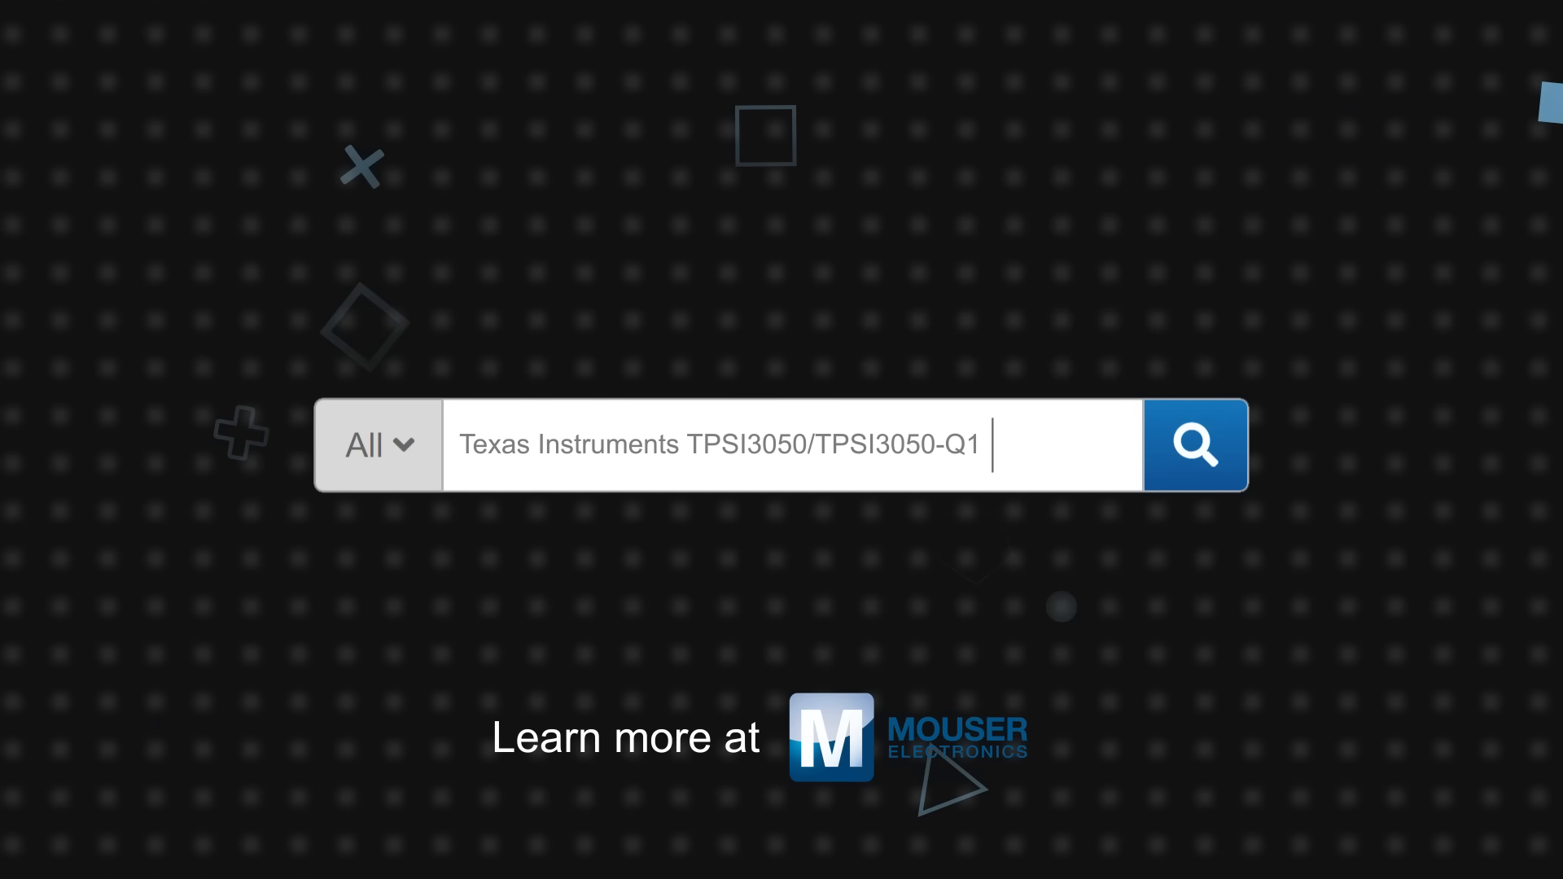